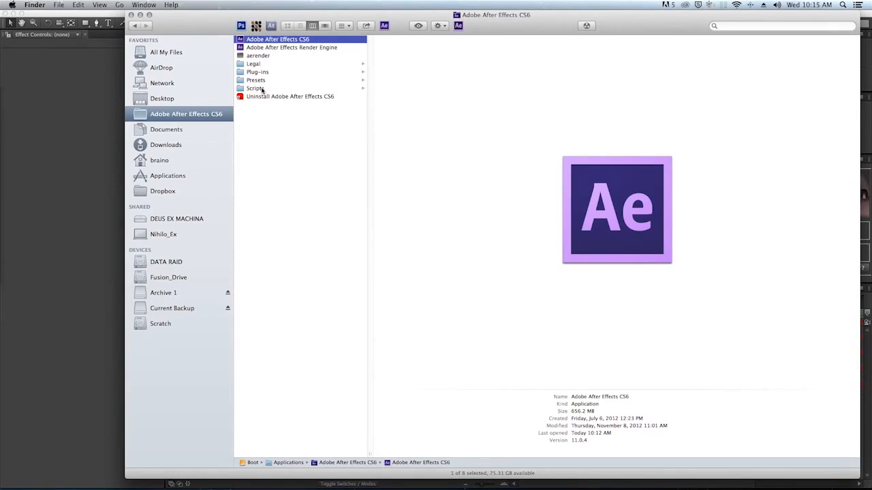
Step: Browse to the Scripts folder inside the Adobe After Effects CS6 application folder
{"action": "left_click", "coordinate": [255, 87]}
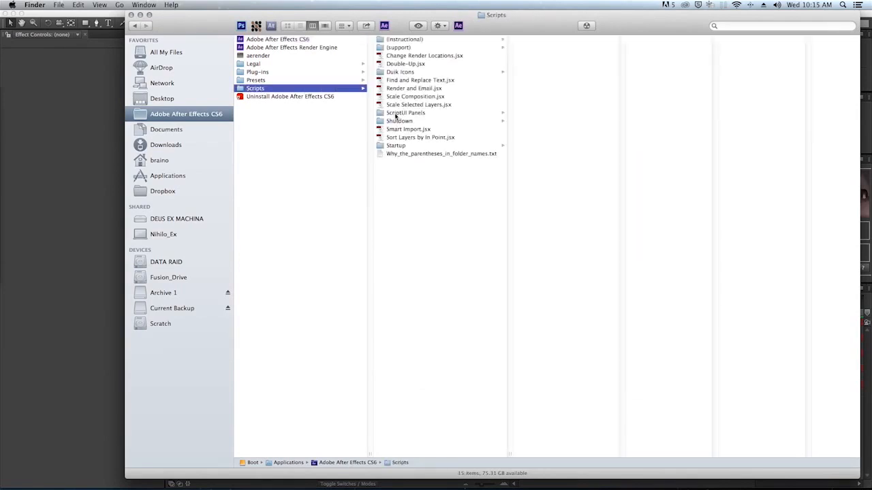
{"action": "left_click", "coordinate": [406, 112]}
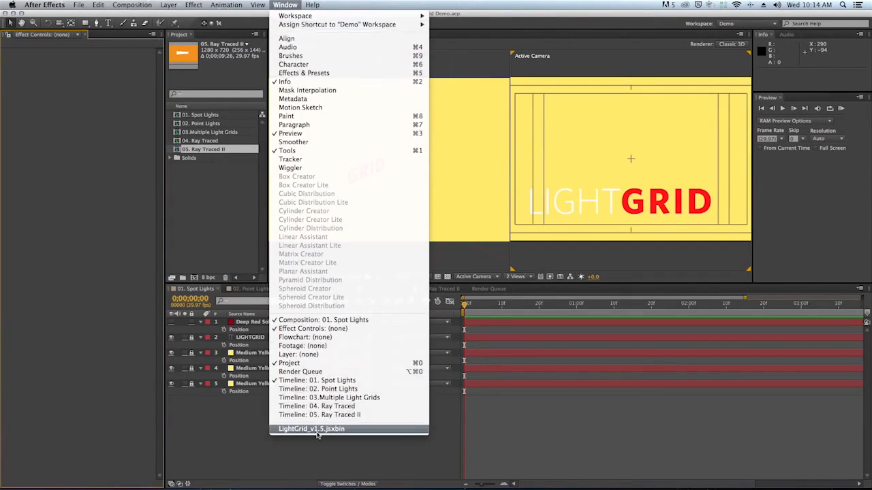
Step: Bring up the LightGrid v1.5 script panel from the Window menu and dock it
{"action": "left_click", "coordinate": [311, 427]}
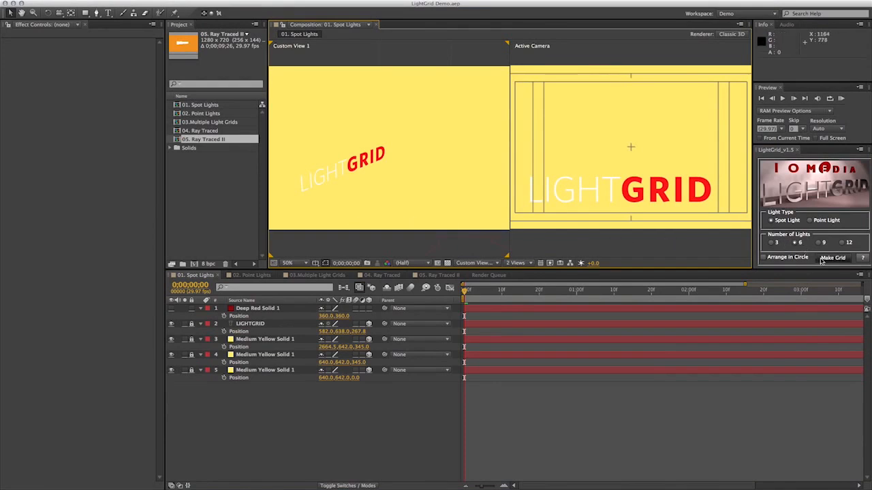
Step: Generate a spot light grid in 01. Spot Lights and select its POI Control layer
{"action": "left_click", "coordinate": [832, 258]}
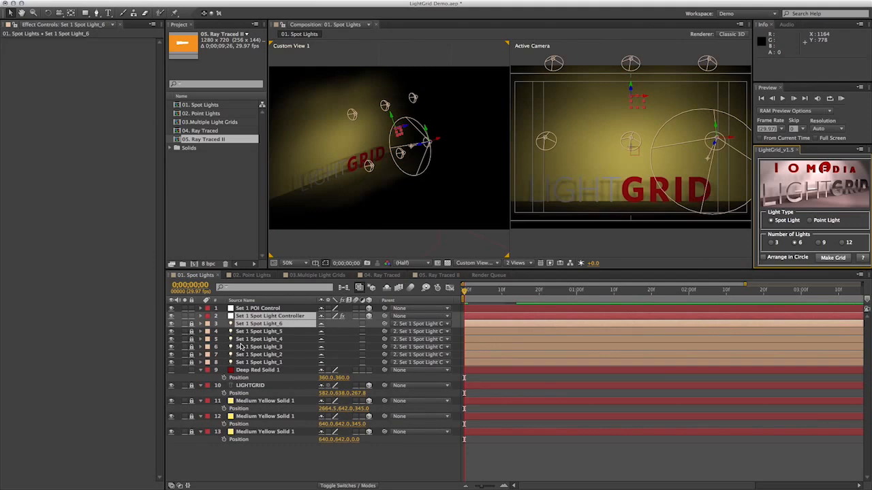
{"action": "left_click", "coordinate": [258, 307]}
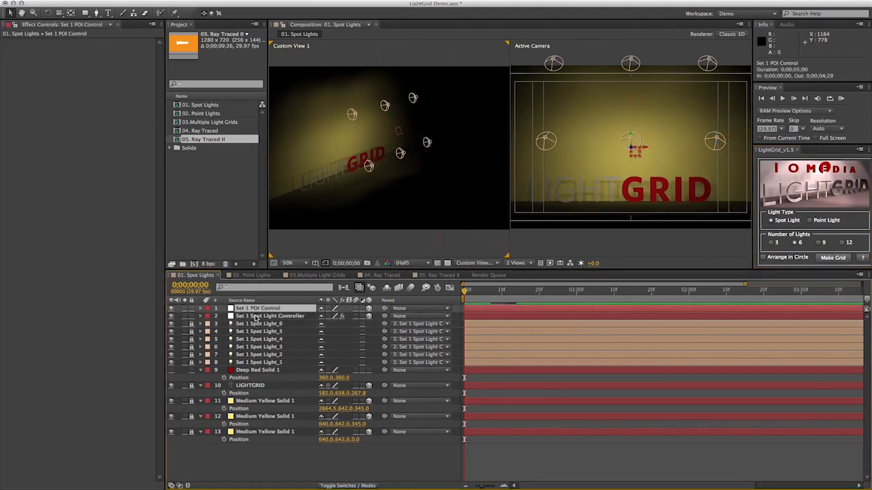
{"action": "left_click", "coordinate": [271, 316]}
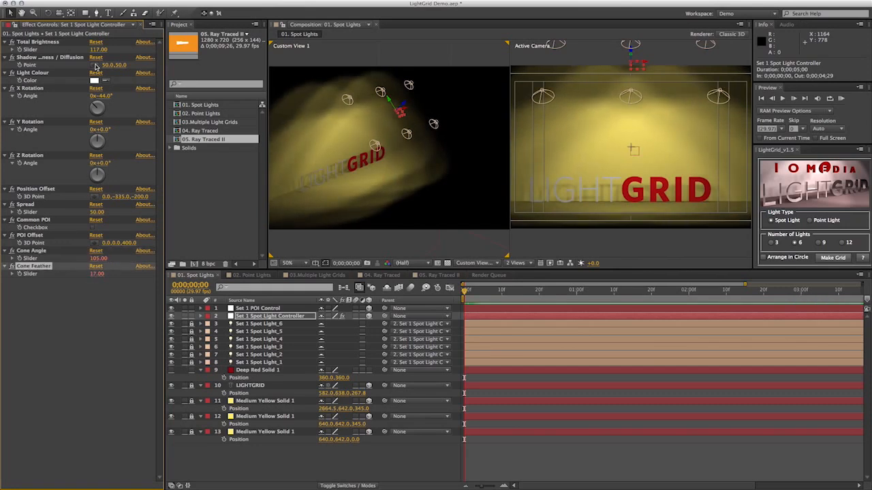
Step: Adjust the Spot Light Controller settings and spread, then undo to remove the grid
{"action": "left_click", "coordinate": [88, 79]}
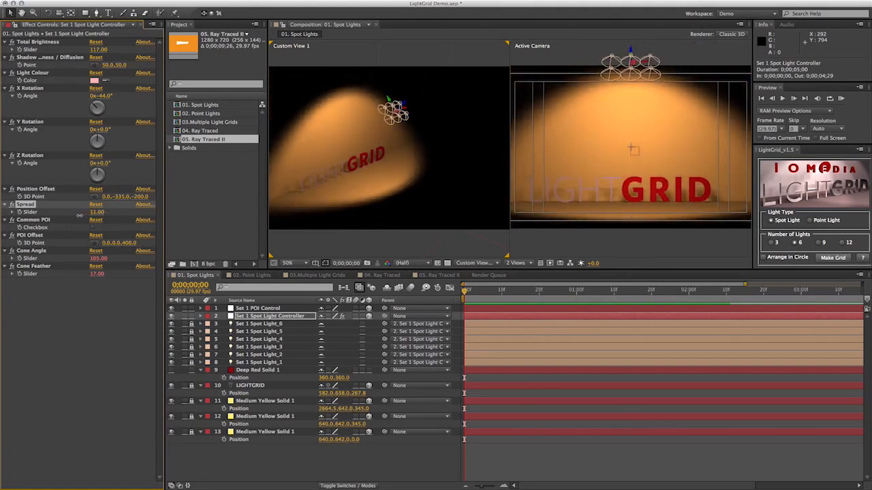
{"action": "left_click", "coordinate": [97, 213]}
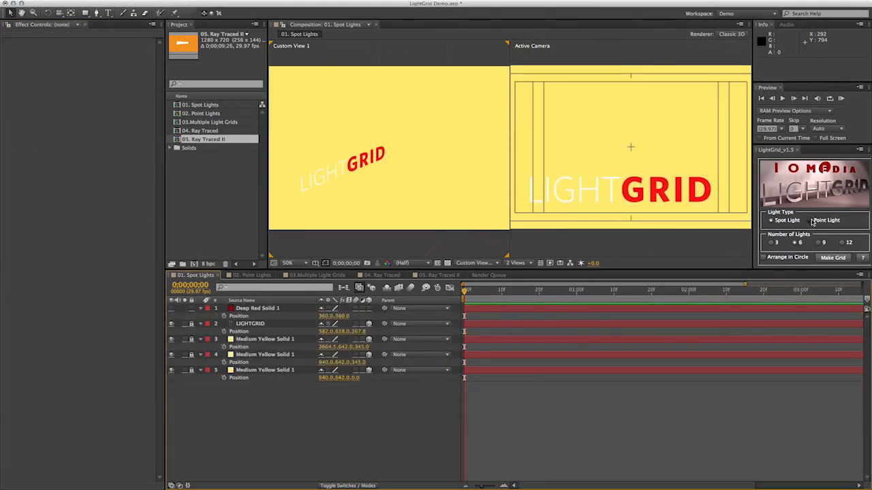
Step: Generate a circle-arranged spot light grid, tweak its controller, and move to 03.Multiple Light Grids
{"action": "left_click", "coordinate": [833, 258]}
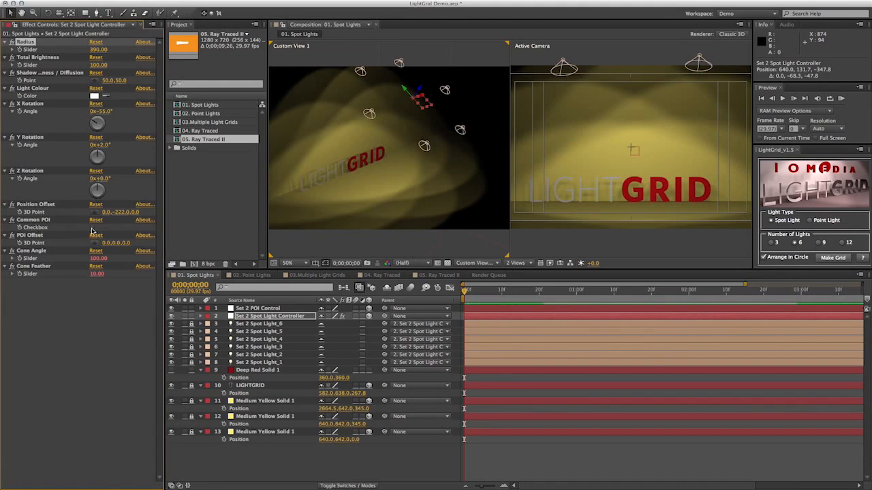
{"action": "left_click", "coordinate": [257, 308]}
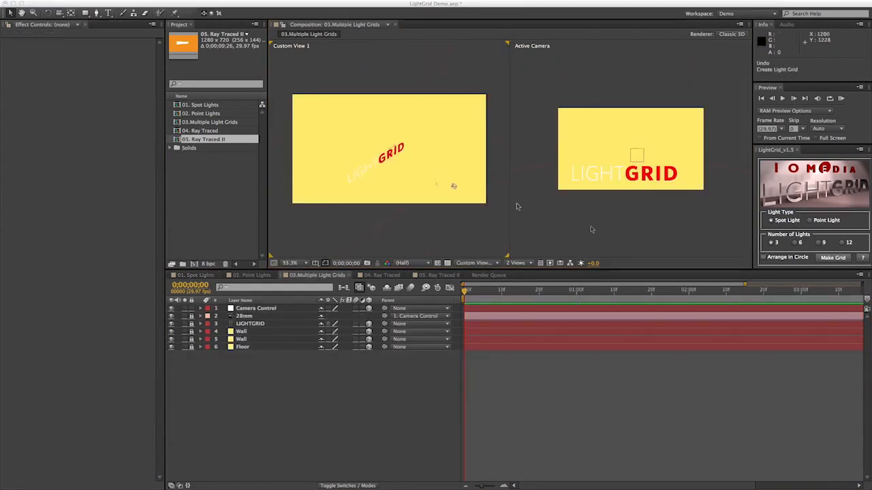
Step: Generate circle-arranged spot light grids lighting the 03.Multiple Light Grids scene
{"action": "left_click", "coordinate": [832, 258]}
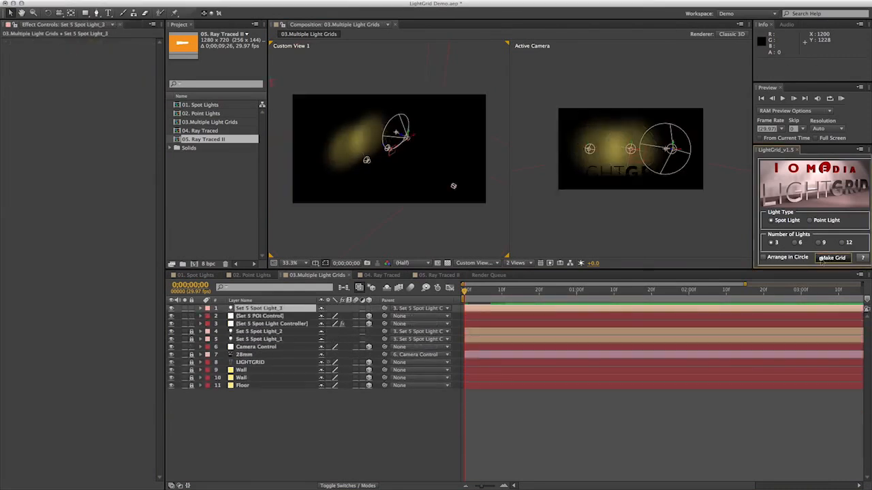
{"action": "left_click", "coordinate": [832, 258]}
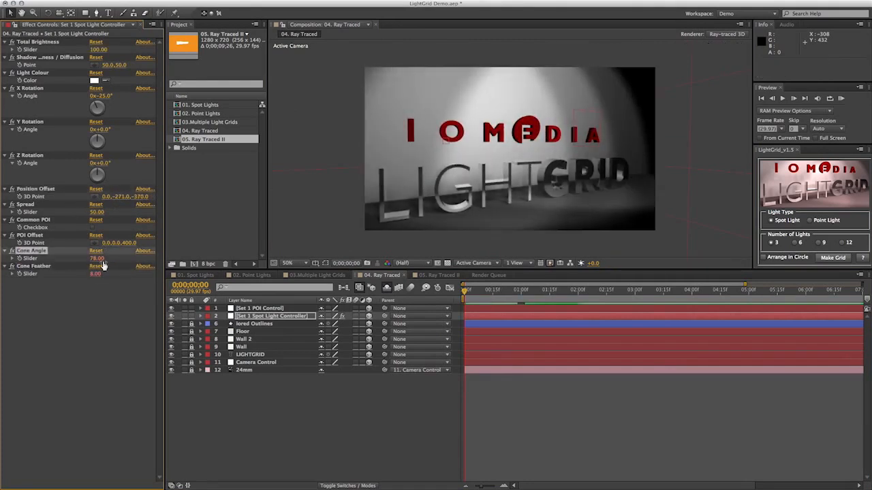
Step: Add a point light grid to 04. Ray Traced and switch to the 05. Ray Traced II composition
{"action": "left_click", "coordinate": [809, 220]}
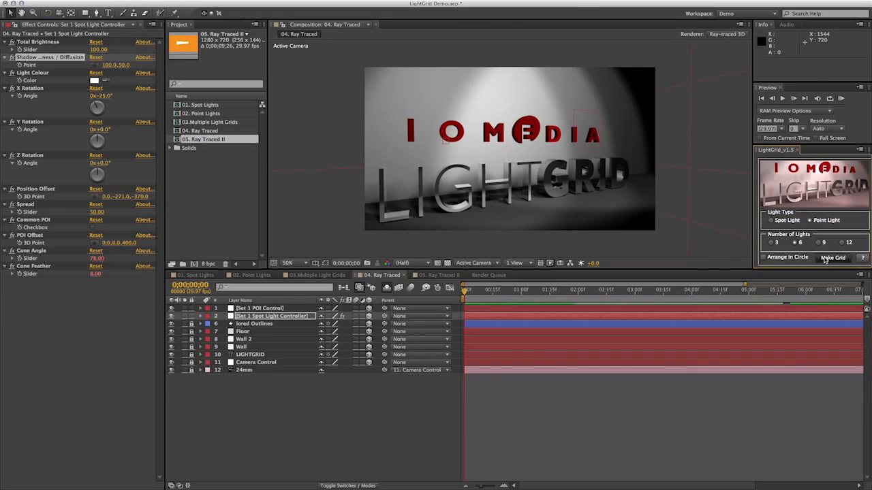
{"action": "left_click", "coordinate": [832, 257]}
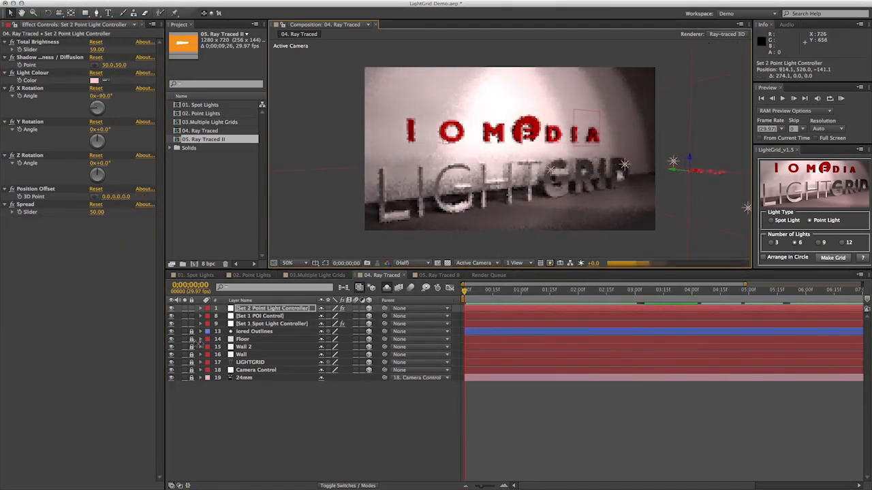
{"action": "left_click", "coordinate": [273, 324]}
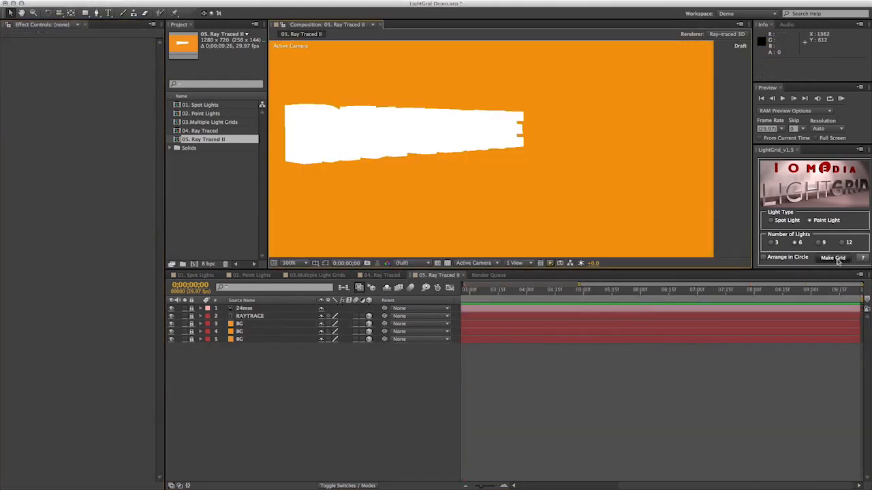
Step: Light the RAYTRACE text with a spot grid plus point light grids and select POI Control
{"action": "left_click", "coordinate": [834, 257]}
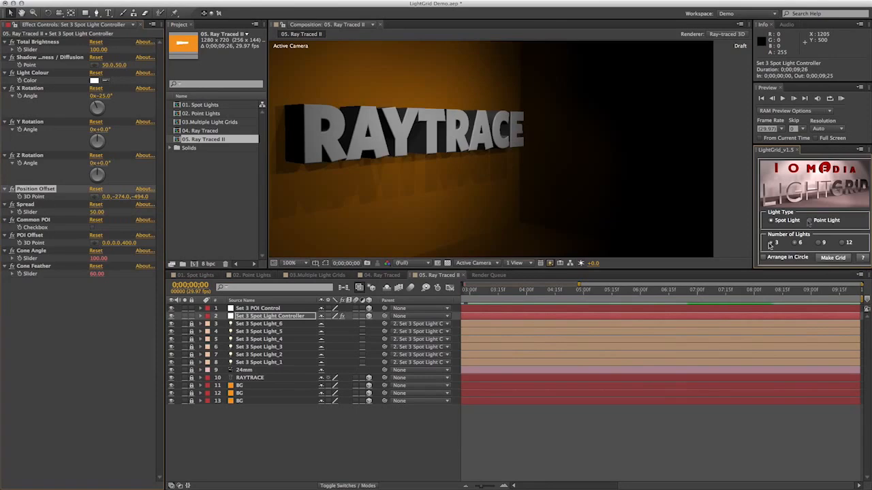
{"action": "left_click", "coordinate": [809, 220]}
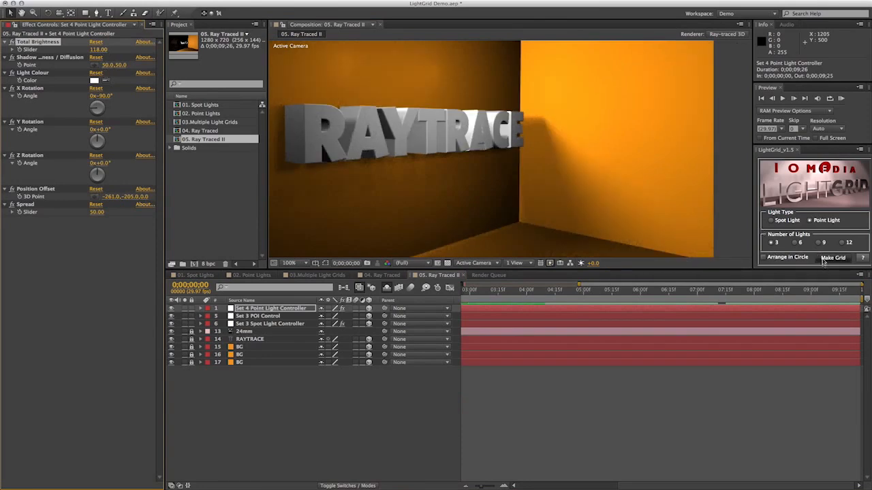
{"action": "left_click", "coordinate": [832, 258]}
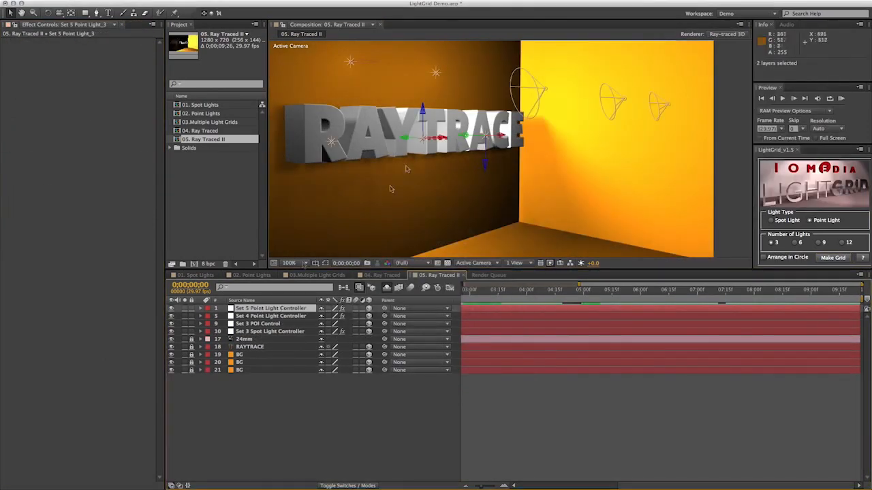
{"action": "left_click", "coordinate": [266, 325]}
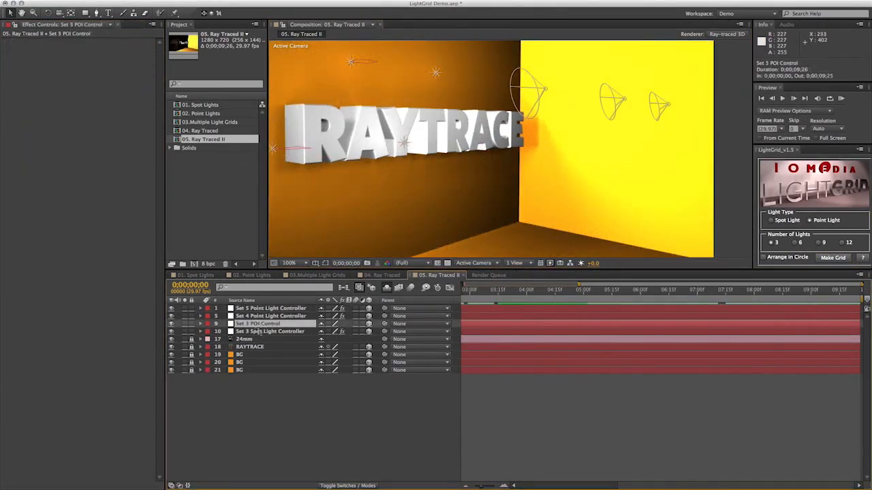
{"action": "left_click", "coordinate": [269, 316]}
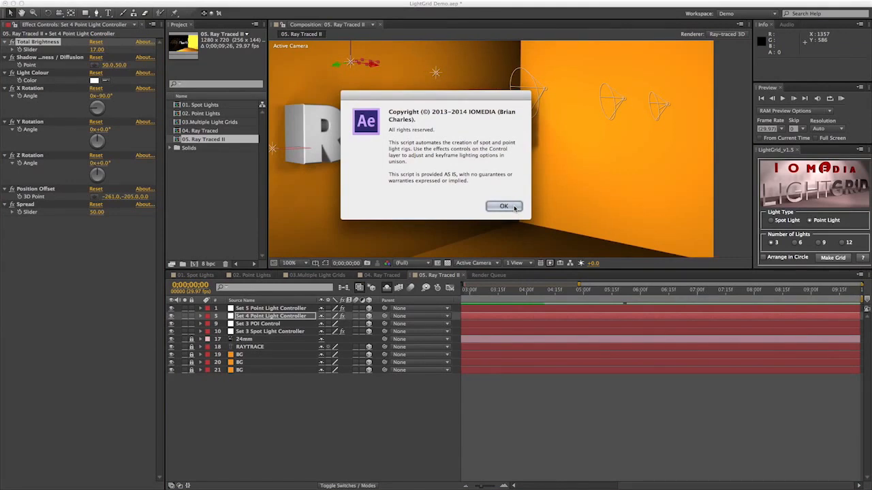
{"action": "left_click", "coordinate": [504, 207]}
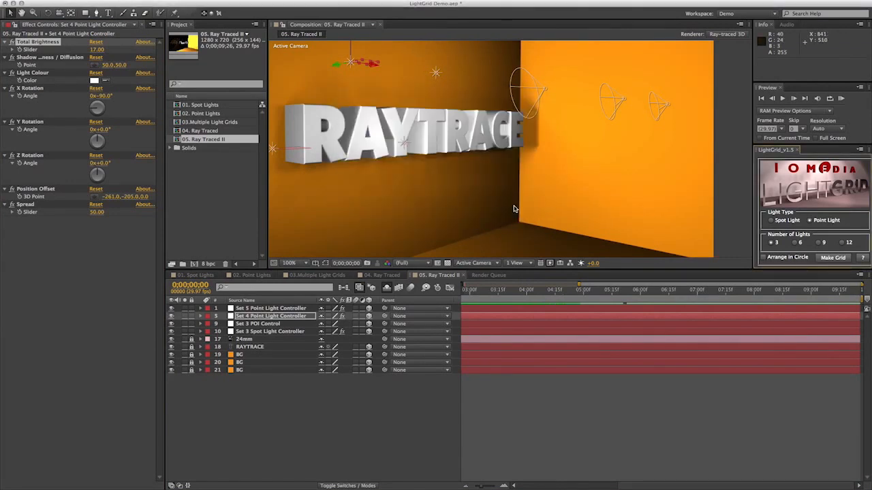